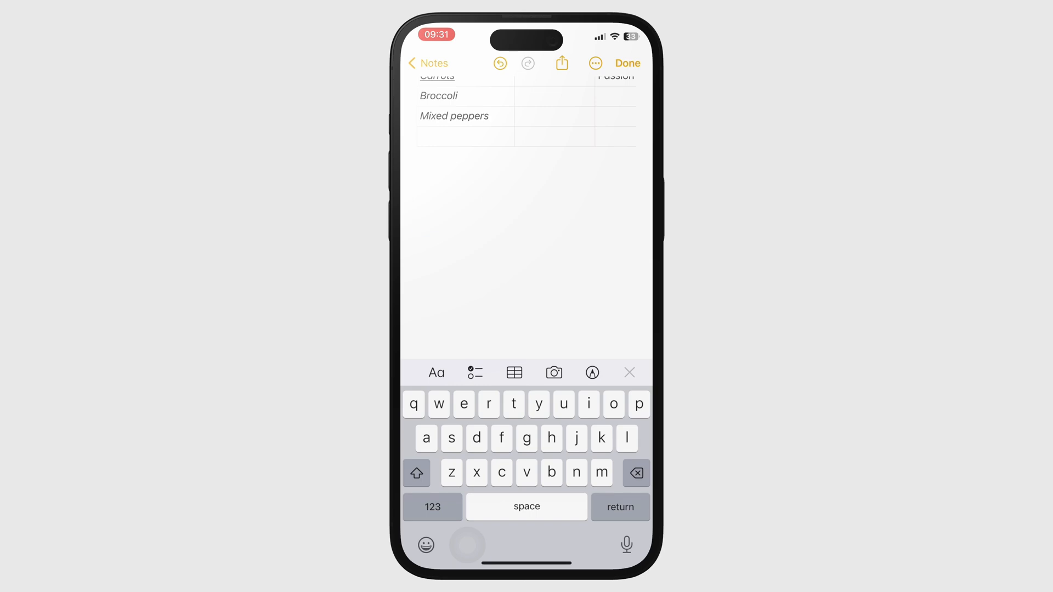
# Step: Switch the note into handwriting mode via the Markup button so the pen palette appears
pyautogui.click(507, 249)
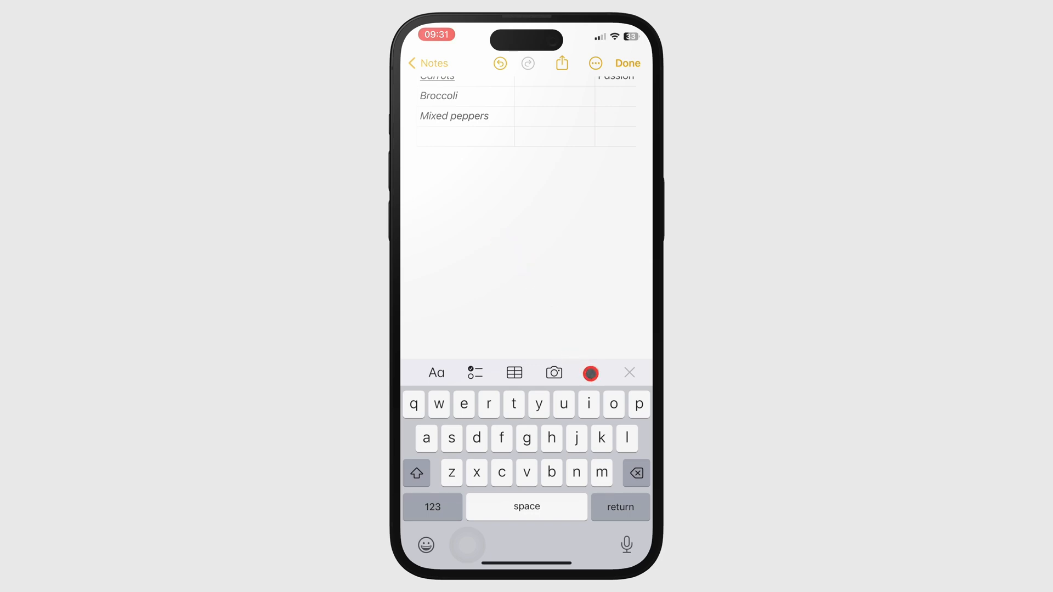
pyautogui.click(589, 373)
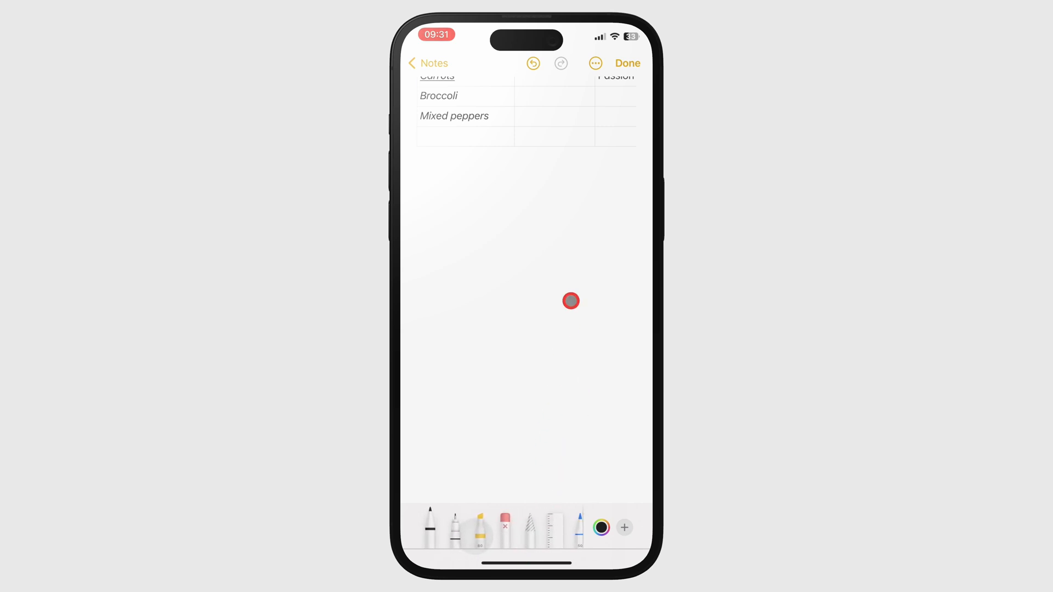
pyautogui.click(628, 64)
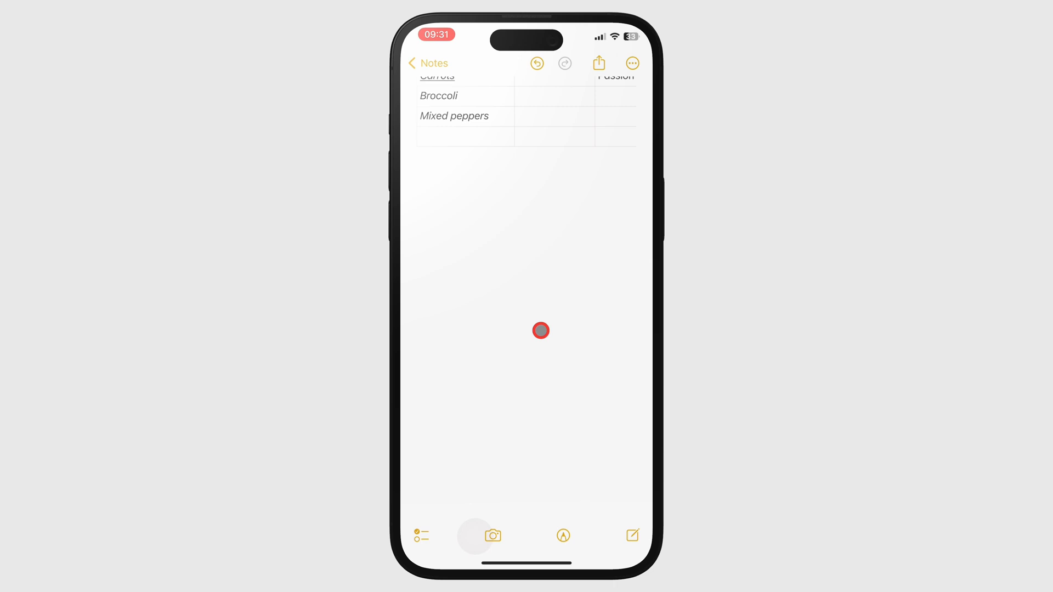
pyautogui.moveTo(566, 515)
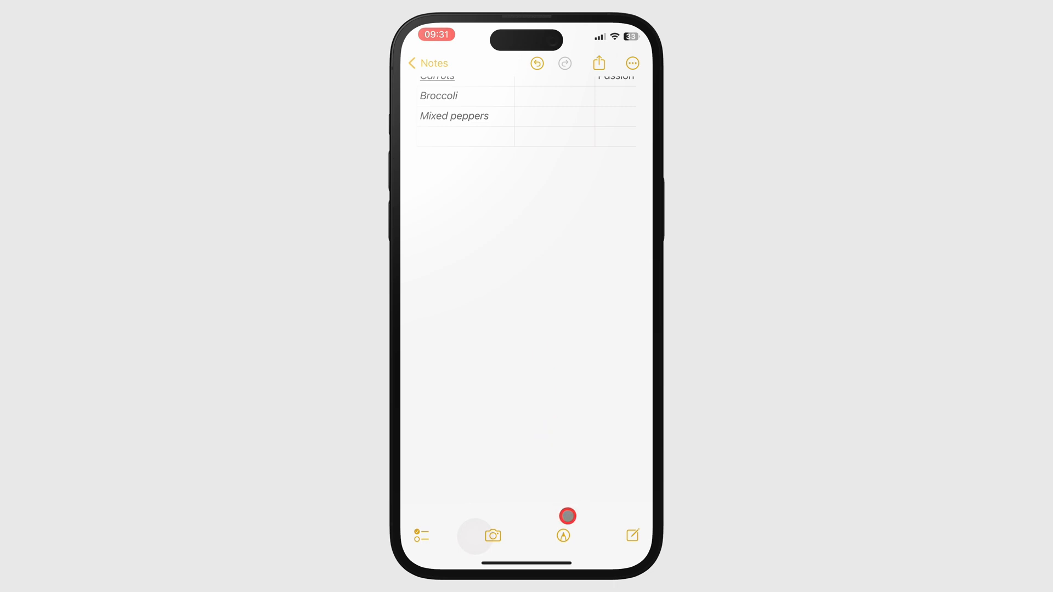
pyautogui.click(563, 535)
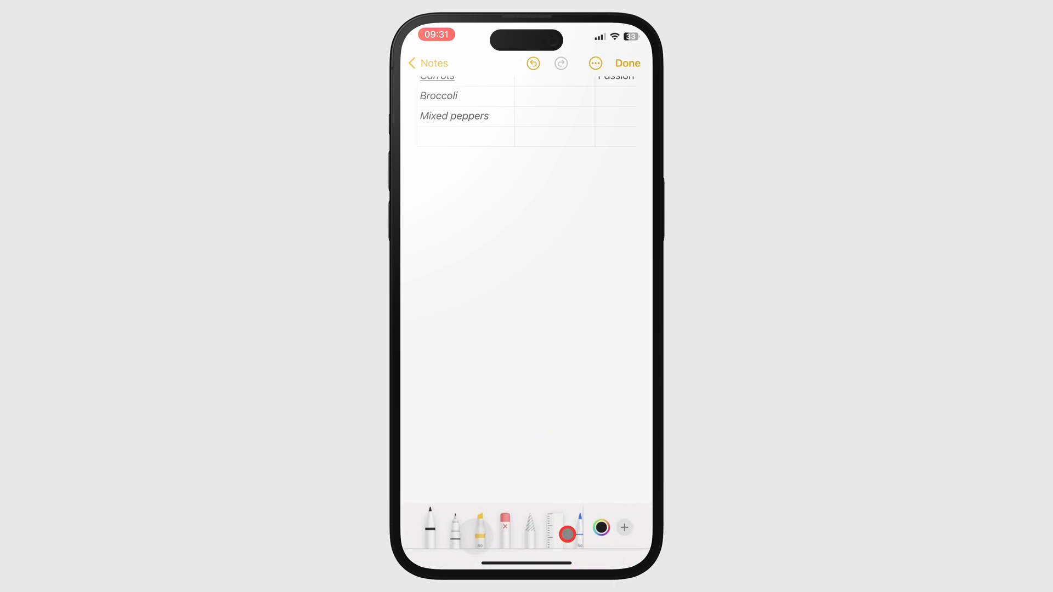
pyautogui.click(455, 527)
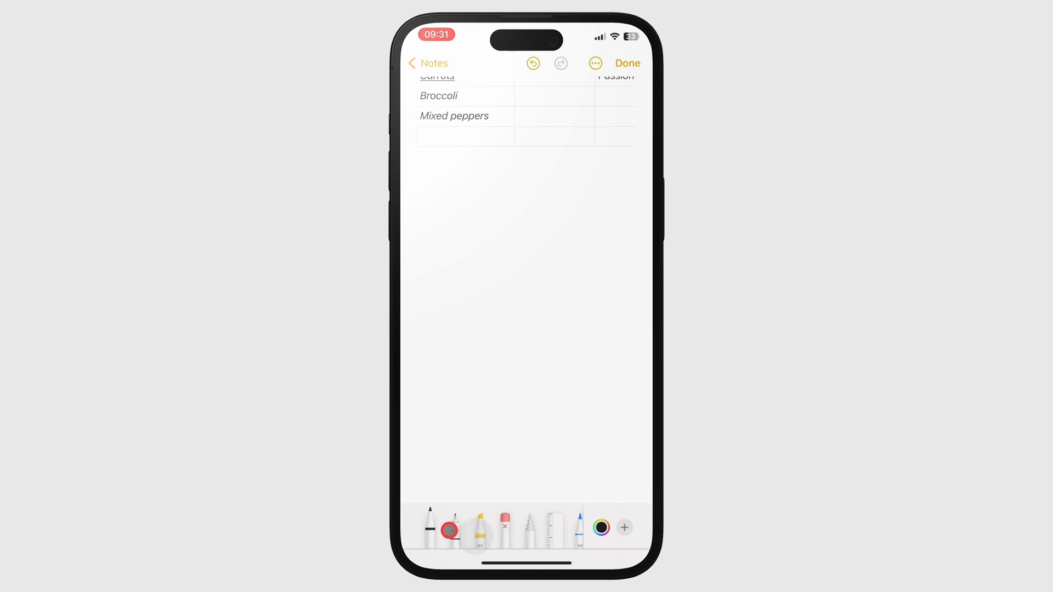
pyautogui.click(504, 530)
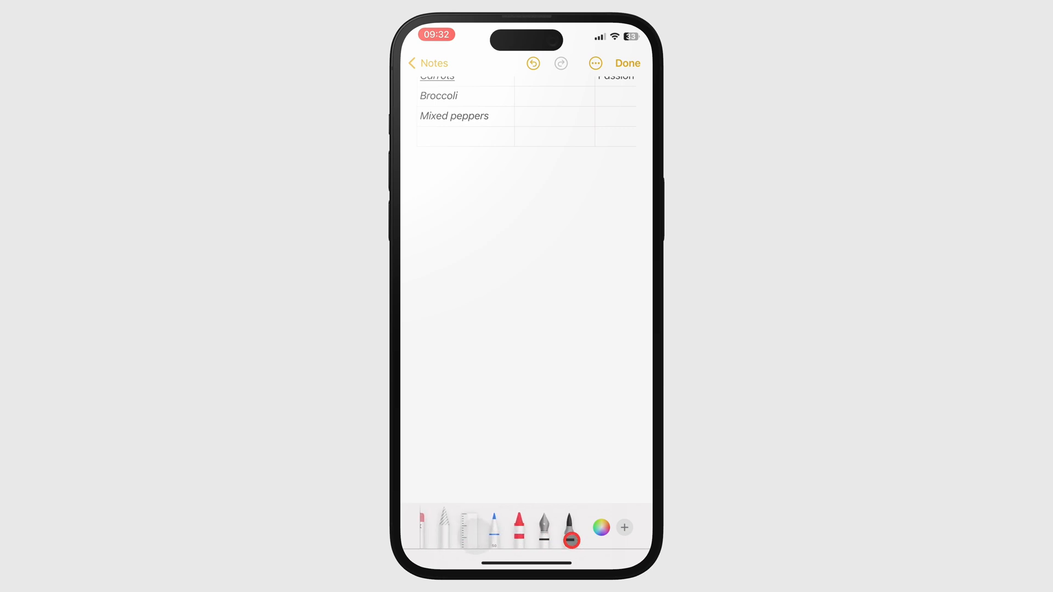
# Step: Choose a pen and handwrite 'Business objectives' on two lines in the drawing area
pyautogui.click(519, 529)
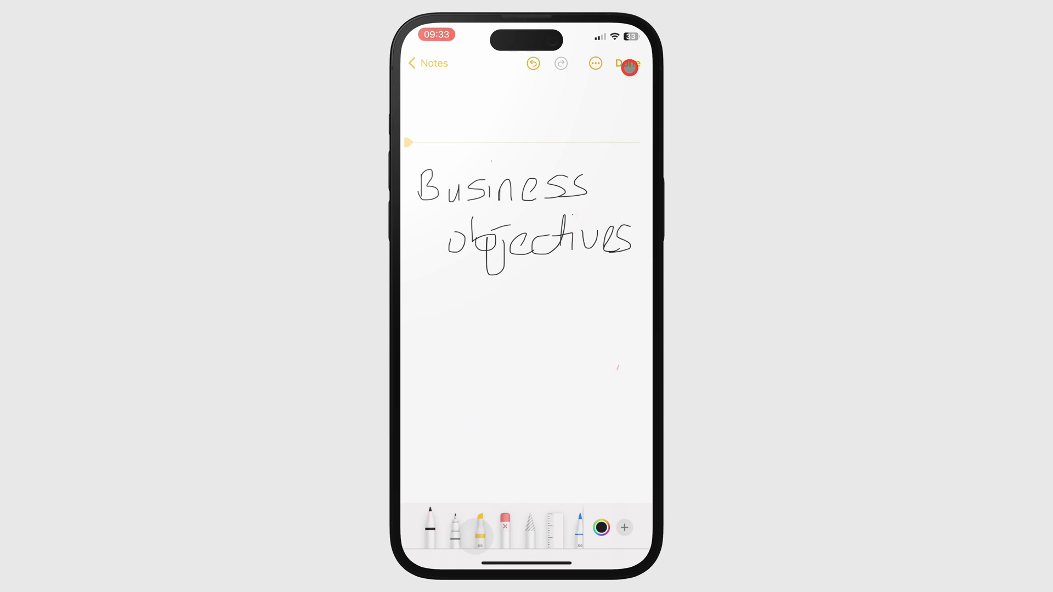
# Step: Exit handwriting with Done and scroll down past the typed lists to a blank stretch
pyautogui.click(627, 63)
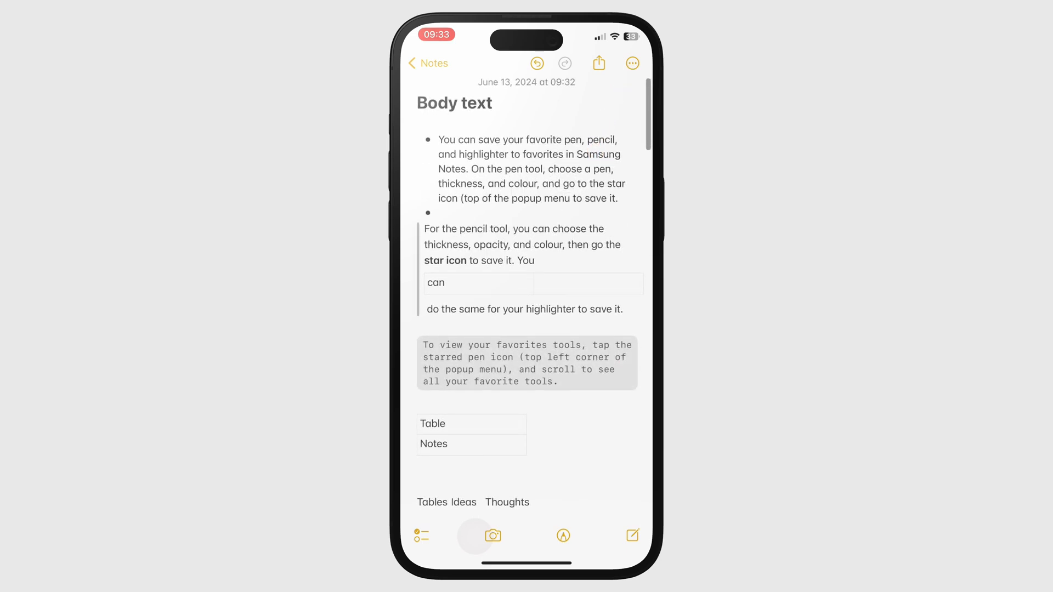
pyautogui.scroll(-3)
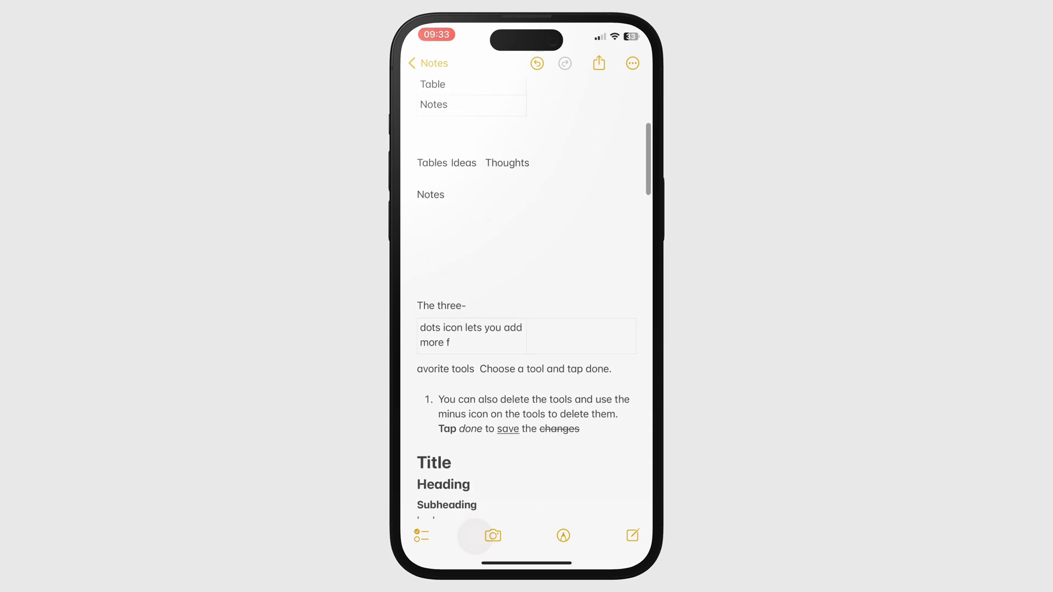
pyautogui.scroll(-3)
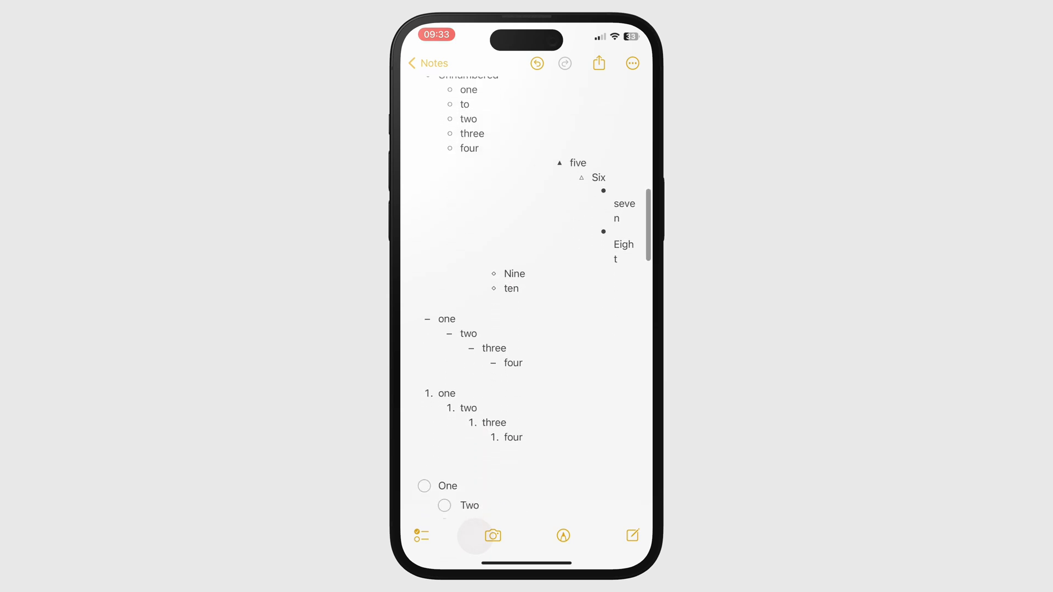
pyautogui.scroll(-3)
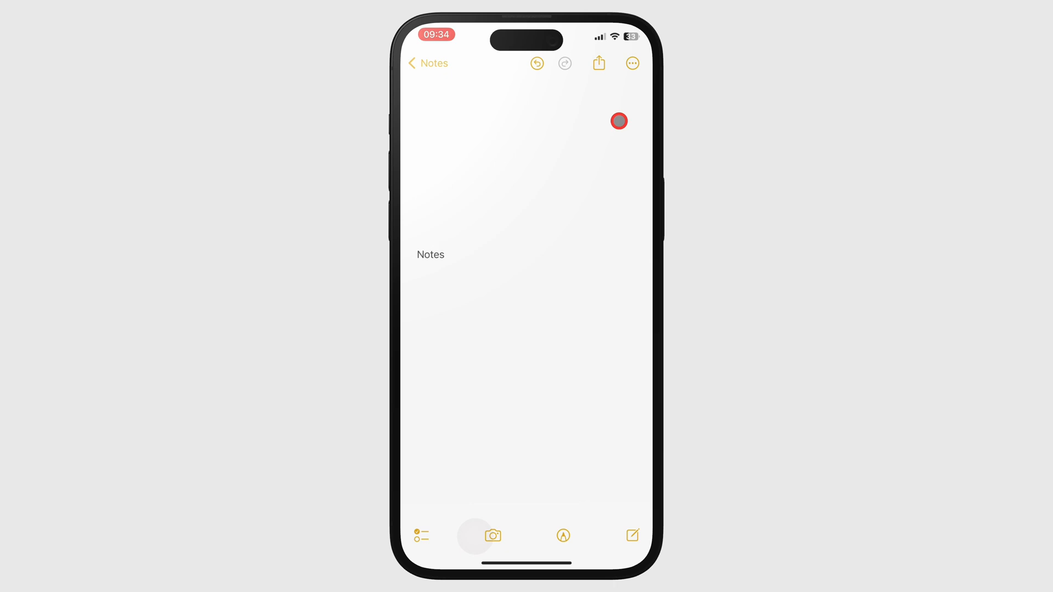
pyautogui.moveTo(632, 62)
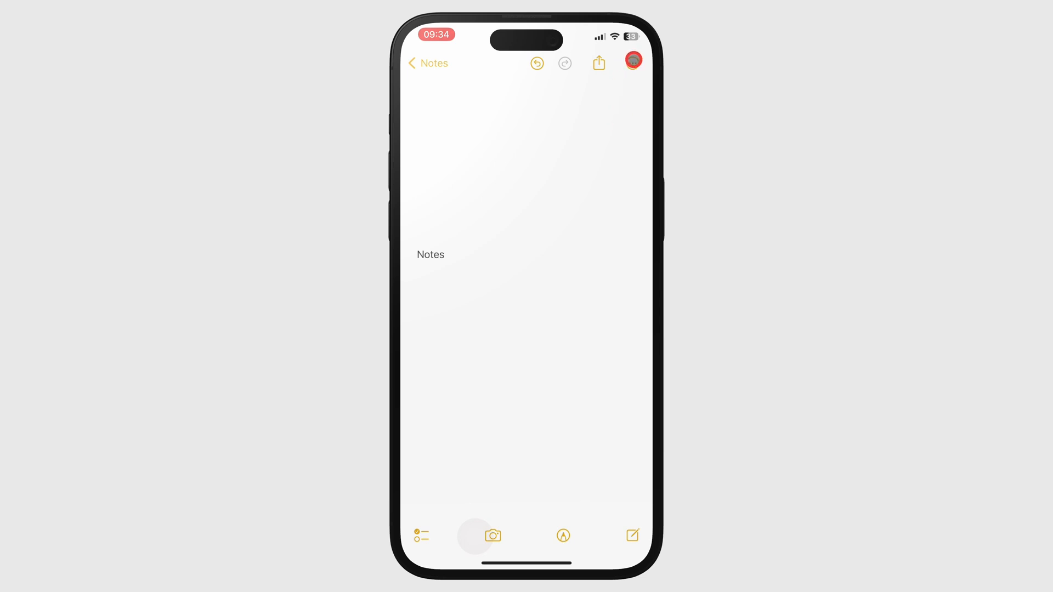
# Step: From the note's More menu, bring up the Lines & Grids background-style chooser
pyautogui.click(632, 63)
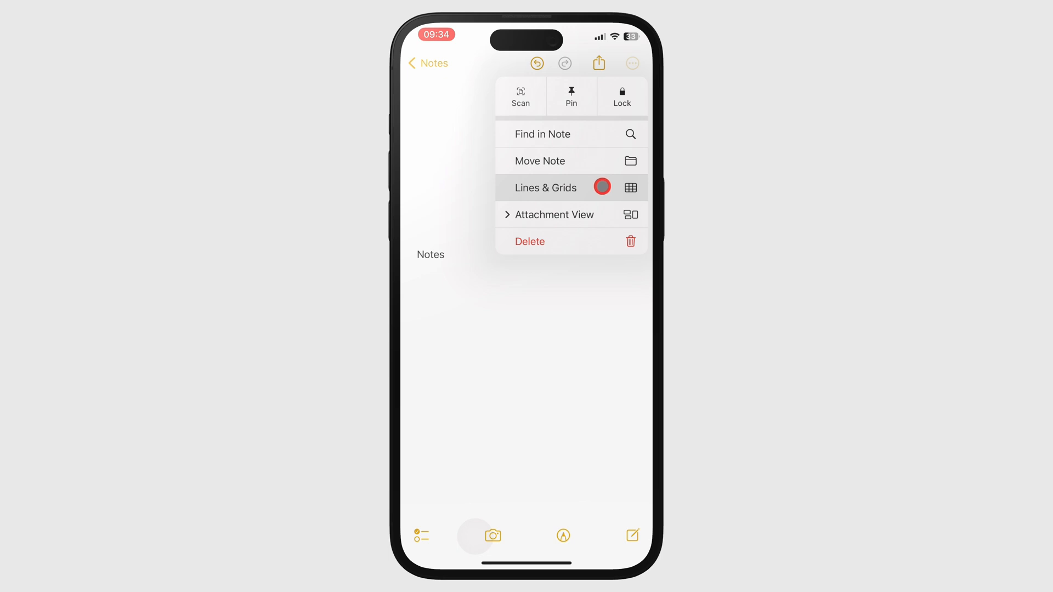
pyautogui.click(546, 187)
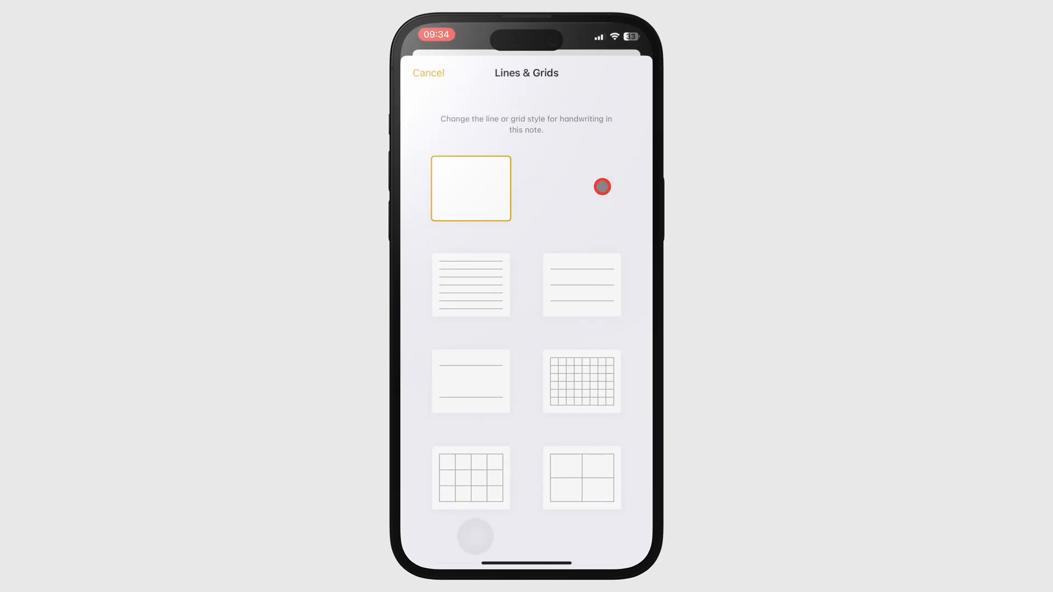